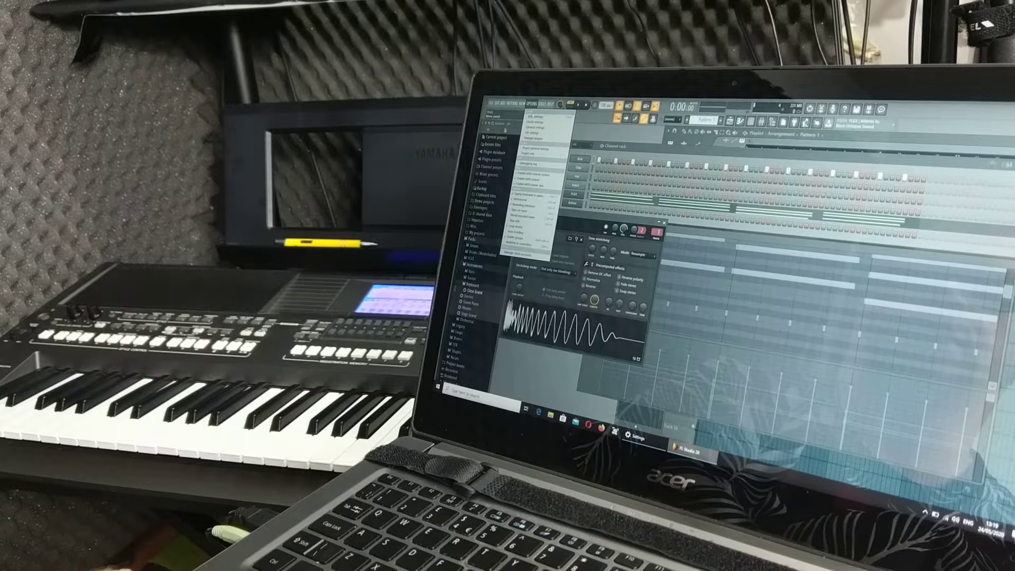
Step: Dismiss the open list and bring up the FLEX synth window with its preset list
{"action": "left_click", "coordinate": [534, 128]}
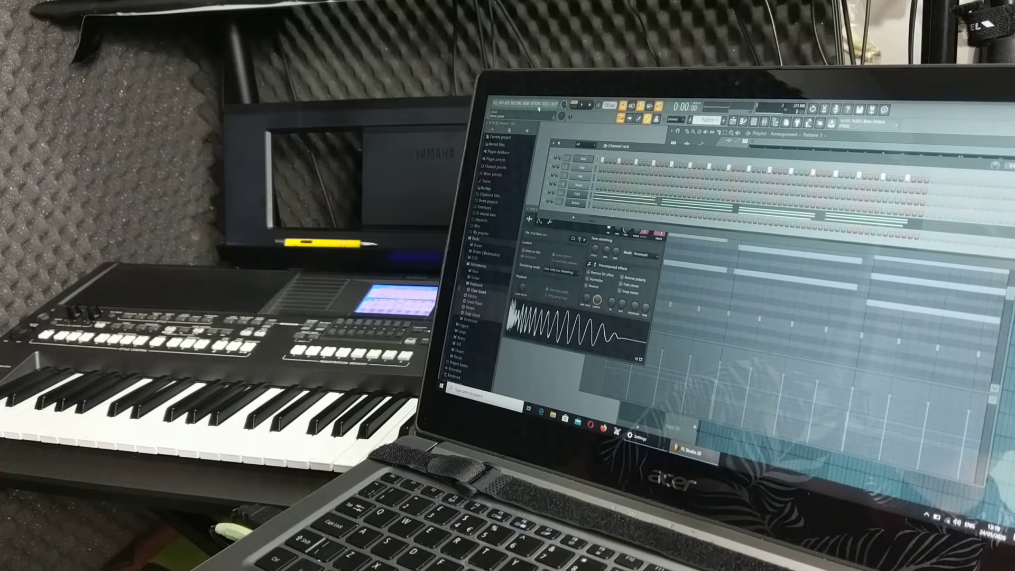
{"action": "left_click", "coordinate": [537, 105]}
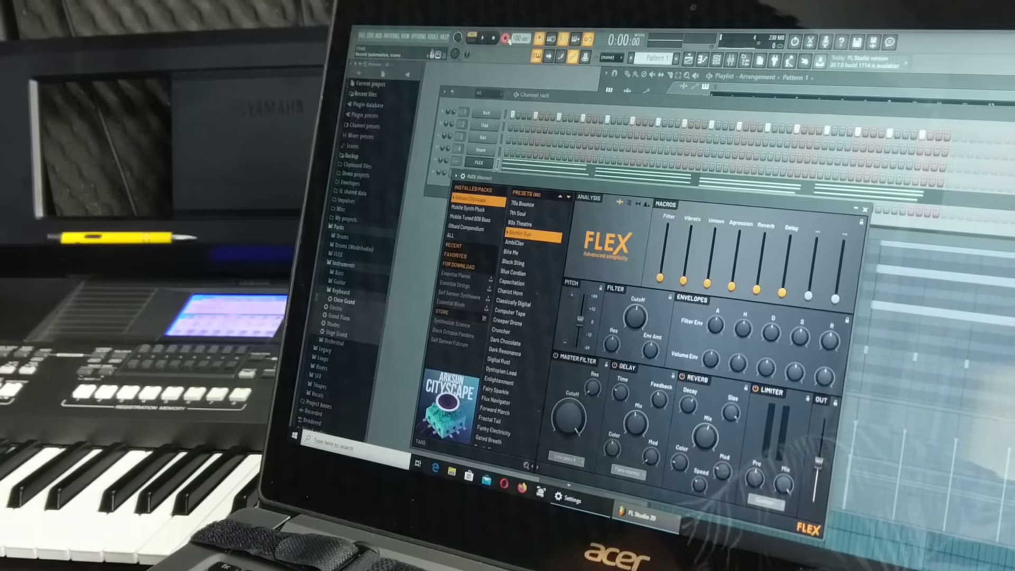
Step: Switch from the Flex window to the Sytrus synth on the Action channel
{"action": "left_click", "coordinate": [440, 40]}
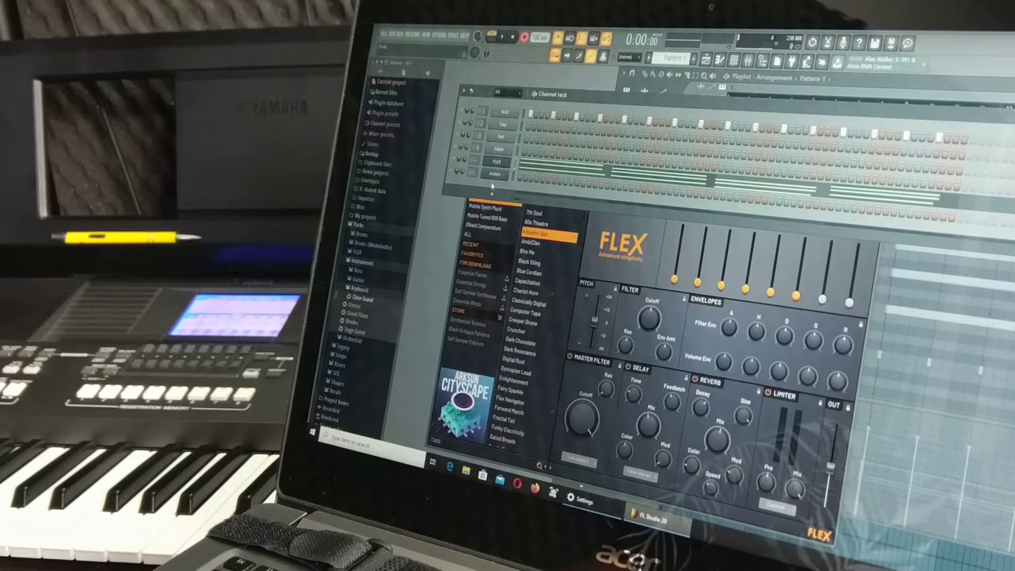
{"action": "left_click", "coordinate": [499, 176]}
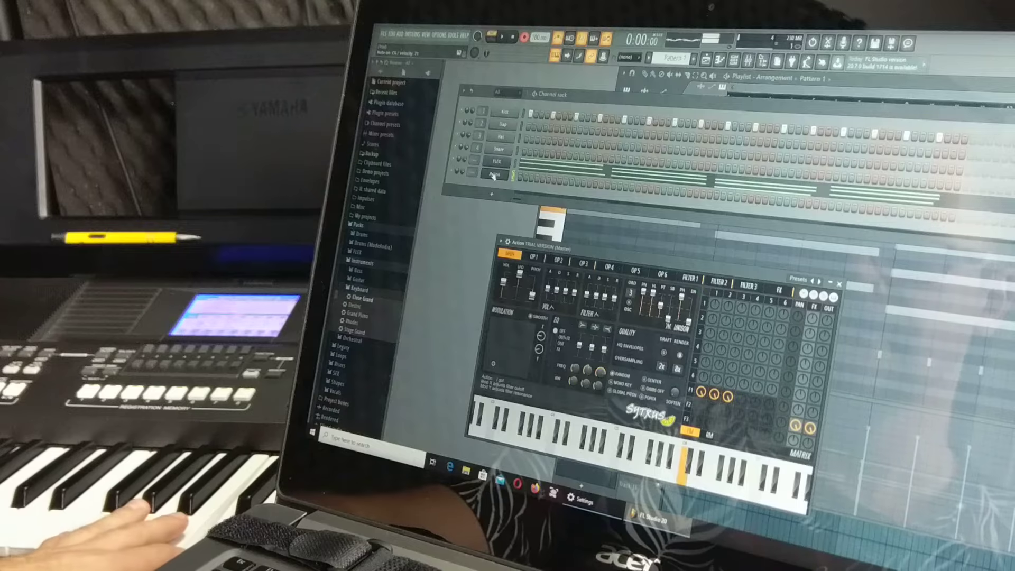
Step: Open the Action channel in the piano roll via its right-click menu
{"action": "right_click", "coordinate": [504, 176]}
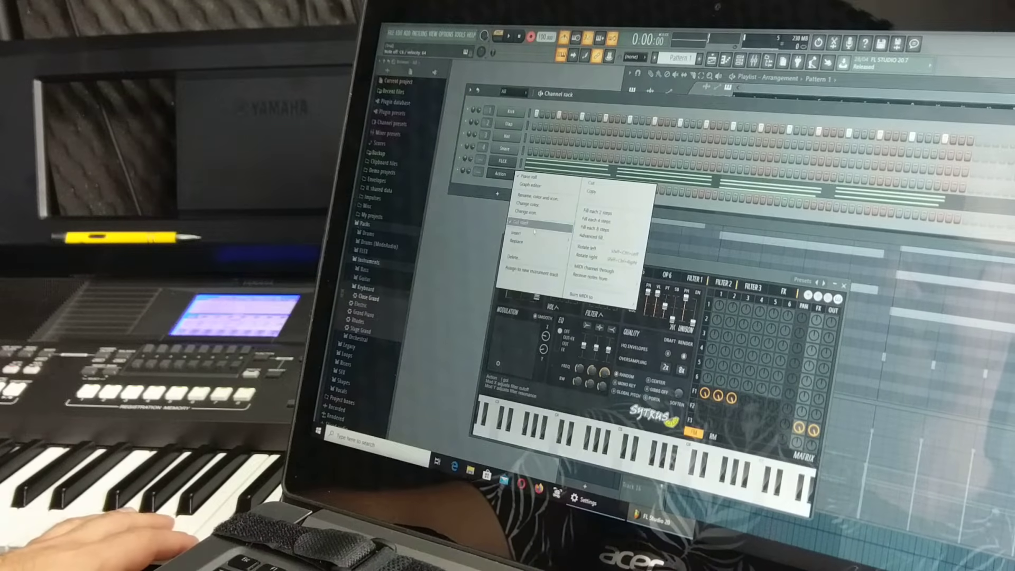
{"action": "left_click", "coordinate": [518, 232]}
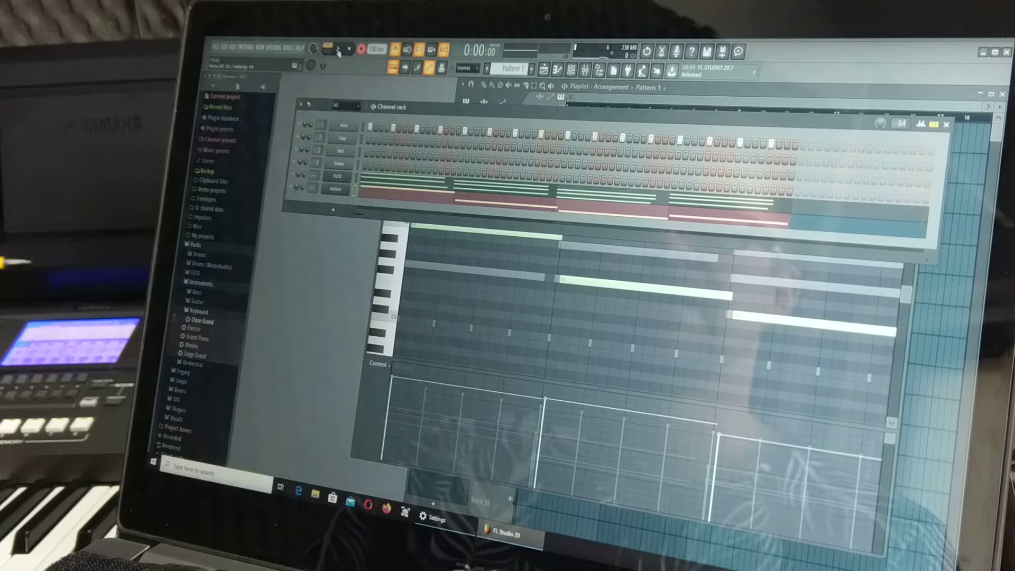
{"action": "left_click", "coordinate": [254, 46]}
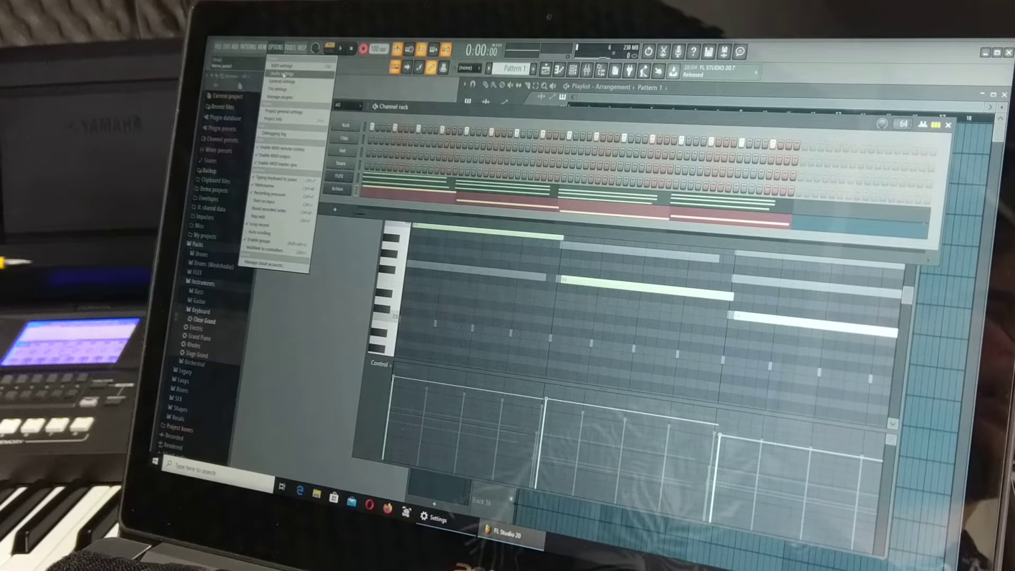
{"action": "left_click", "coordinate": [279, 73]}
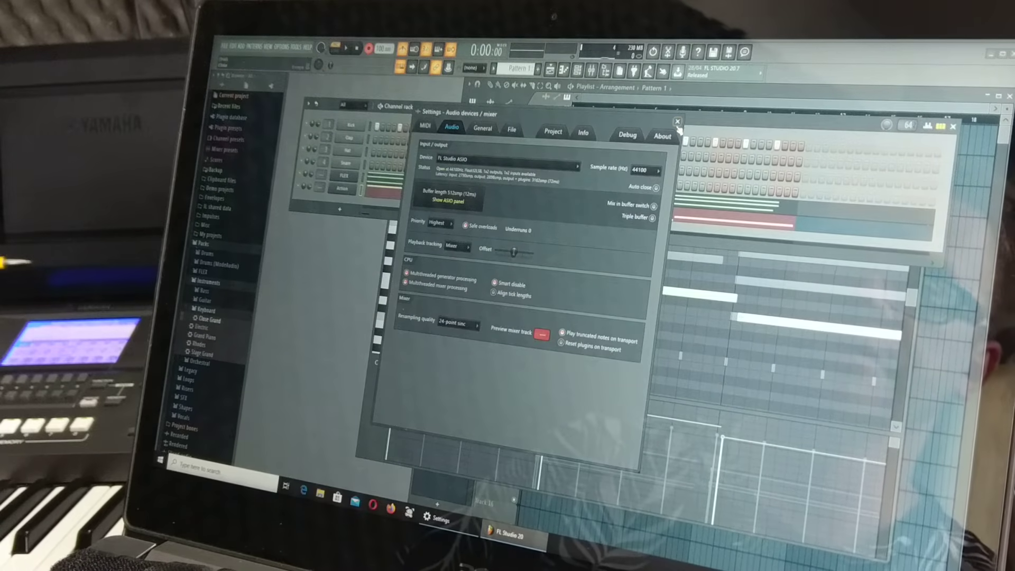
{"action": "left_click", "coordinate": [678, 121]}
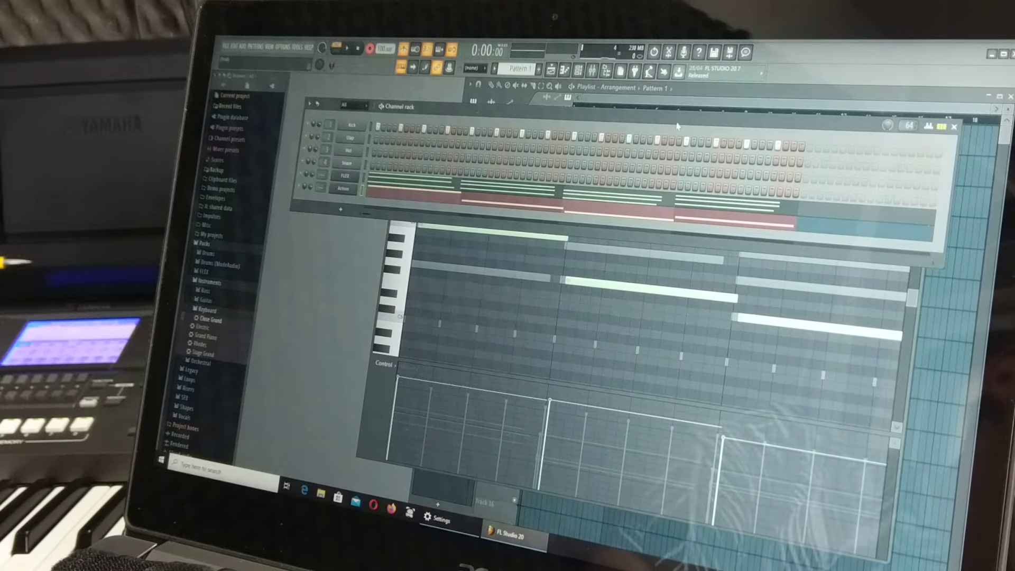